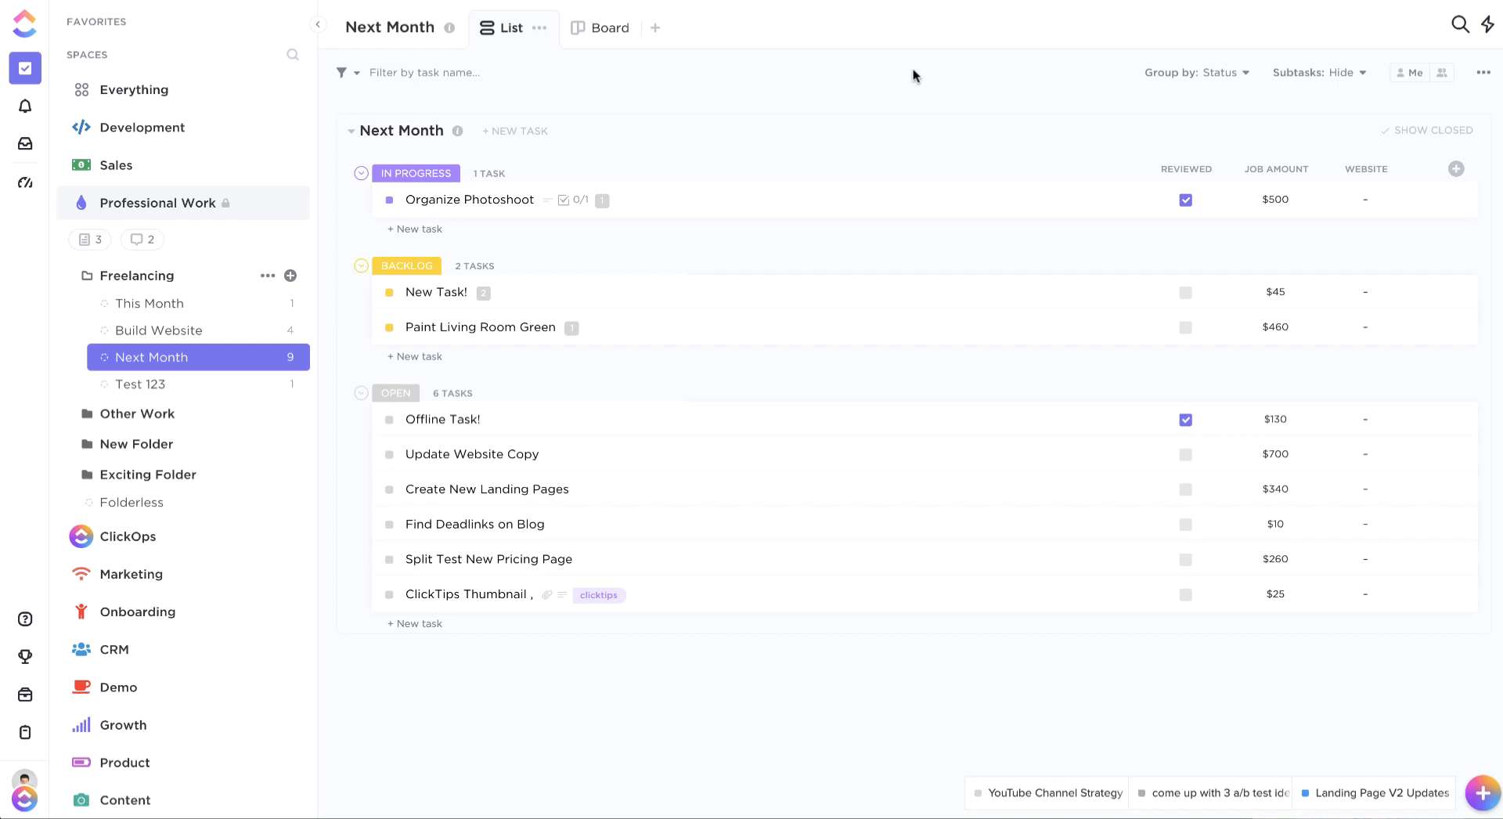
{"action": "mouse_move", "coordinate": [1258, 158]}
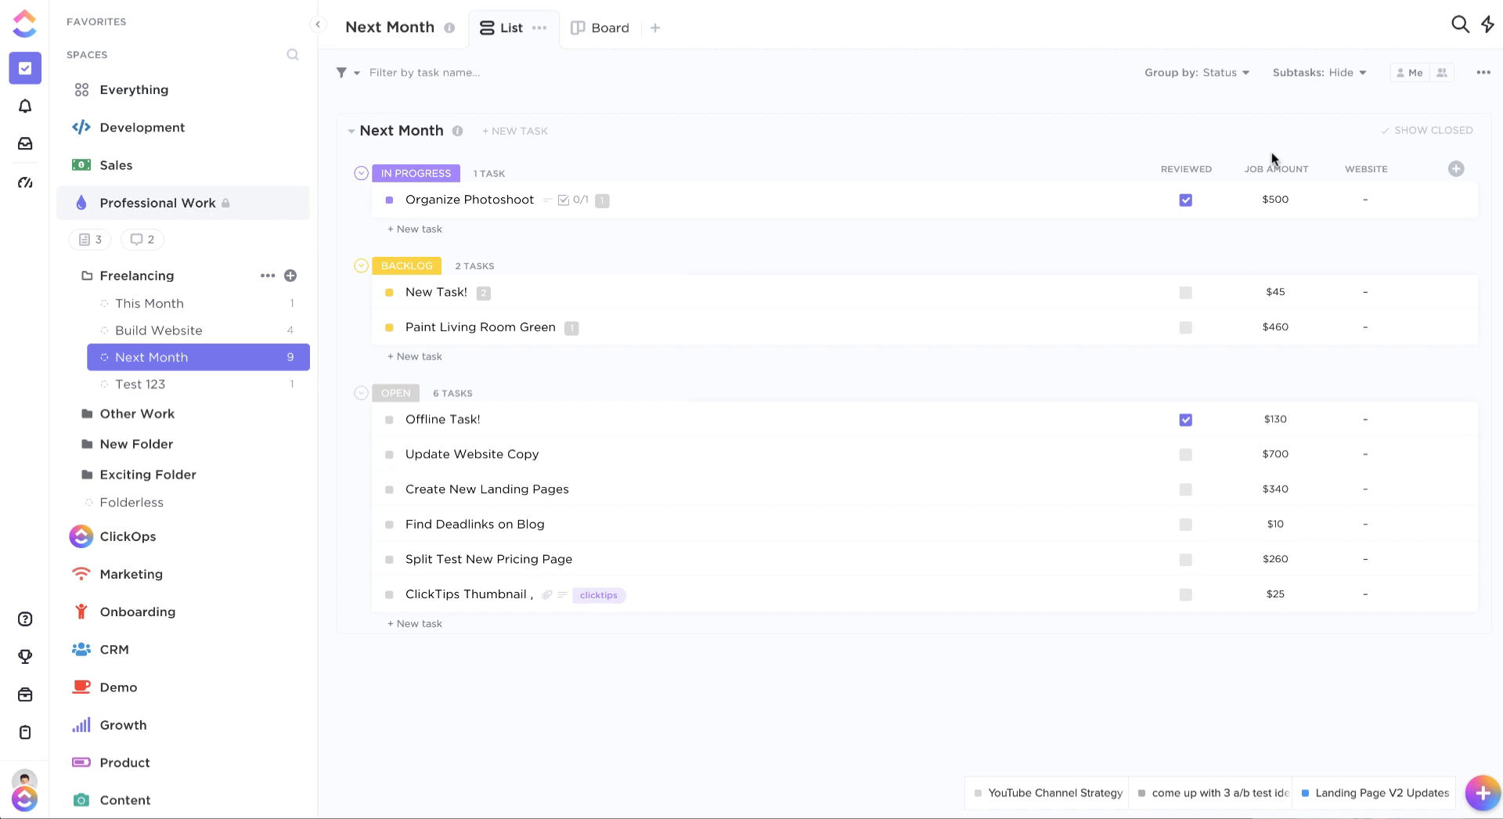
Sort the Next Month tasks by the Job Amount column within each status group, lowest first.
{"action": "left_click", "coordinate": [1275, 169]}
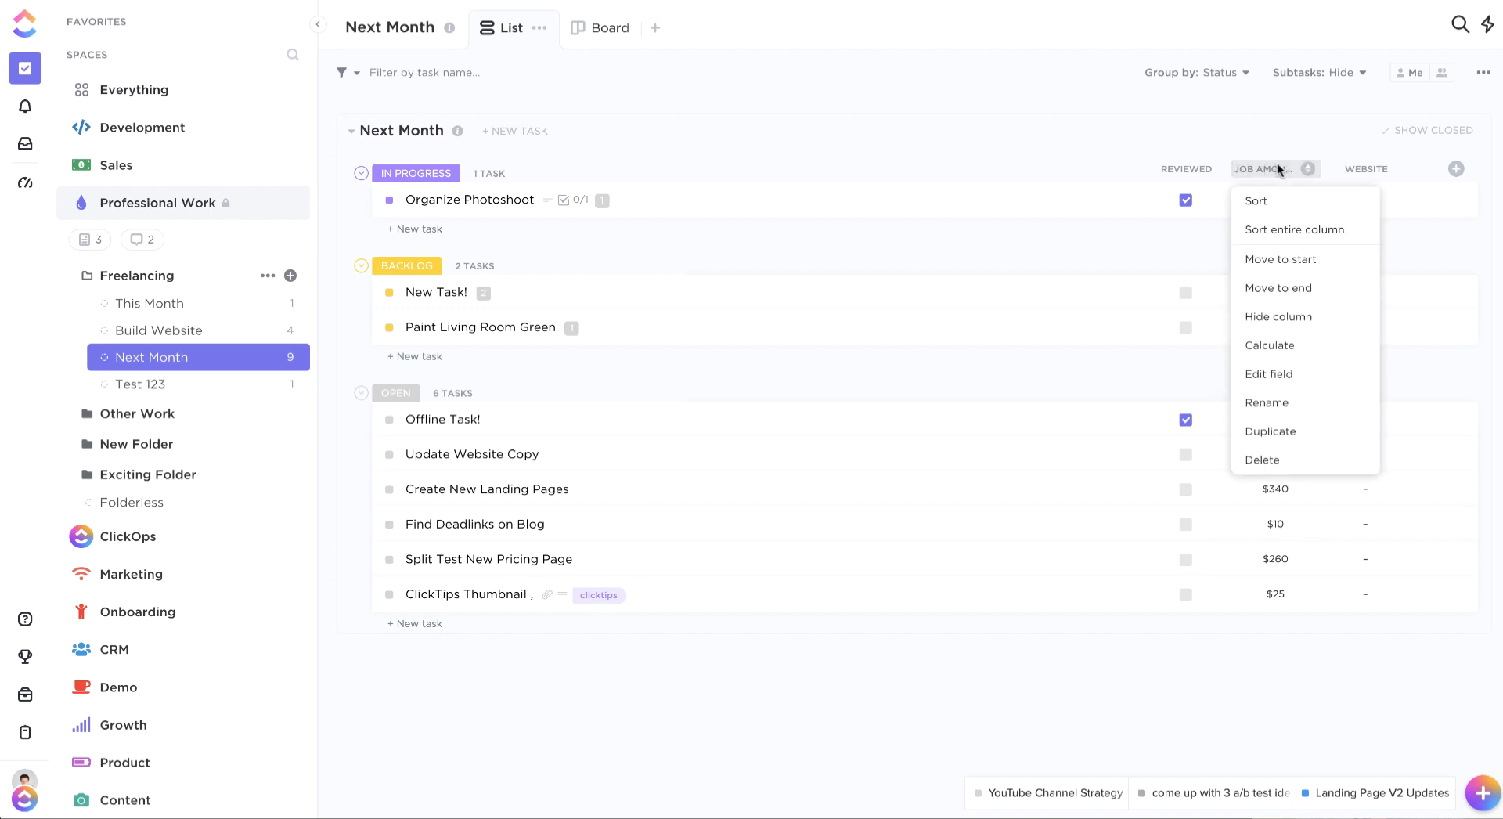
{"action": "left_click", "coordinate": [1256, 202]}
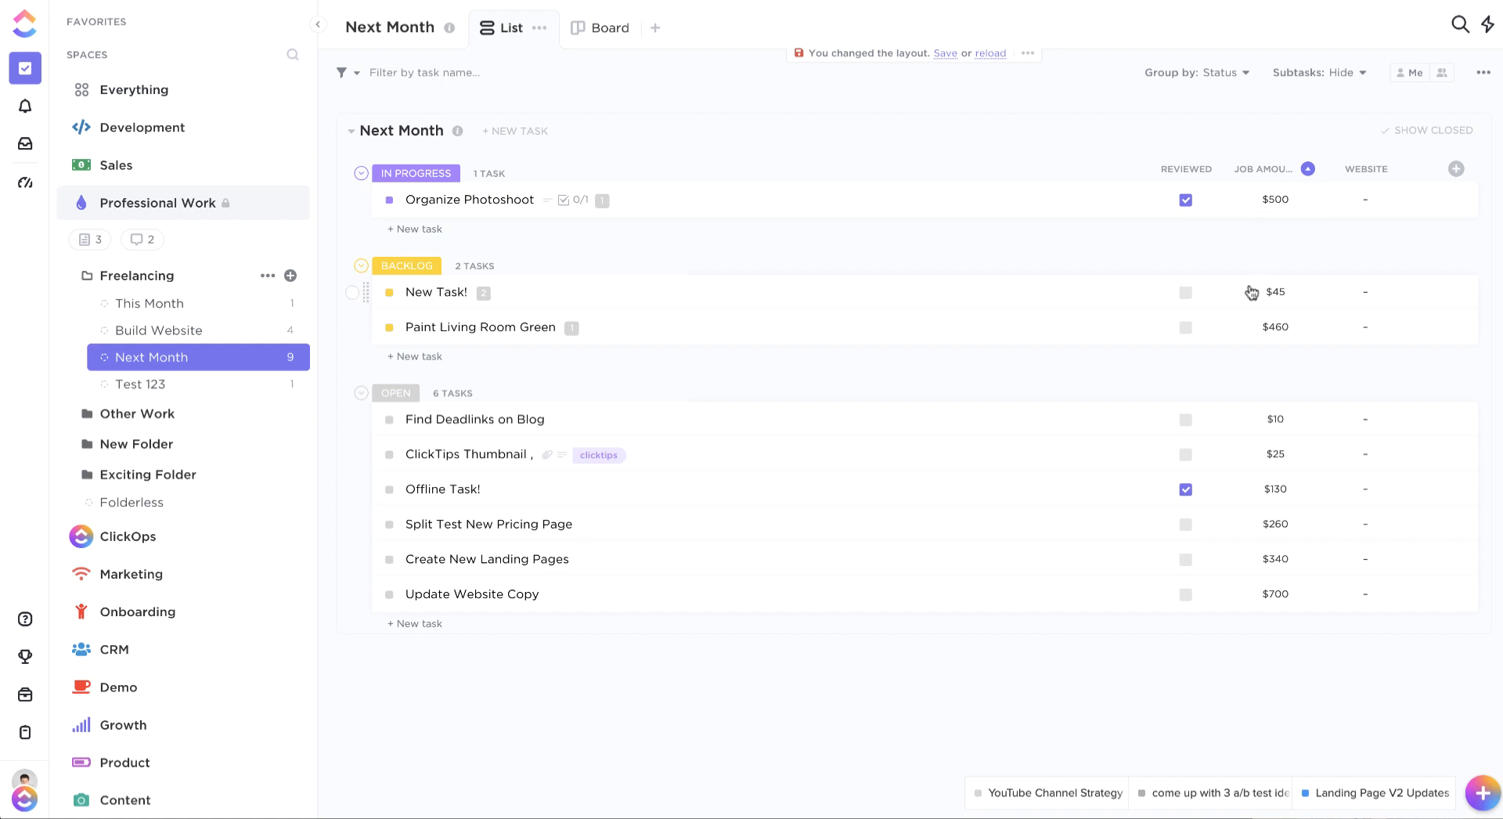
{"action": "mouse_move", "coordinate": [1256, 402]}
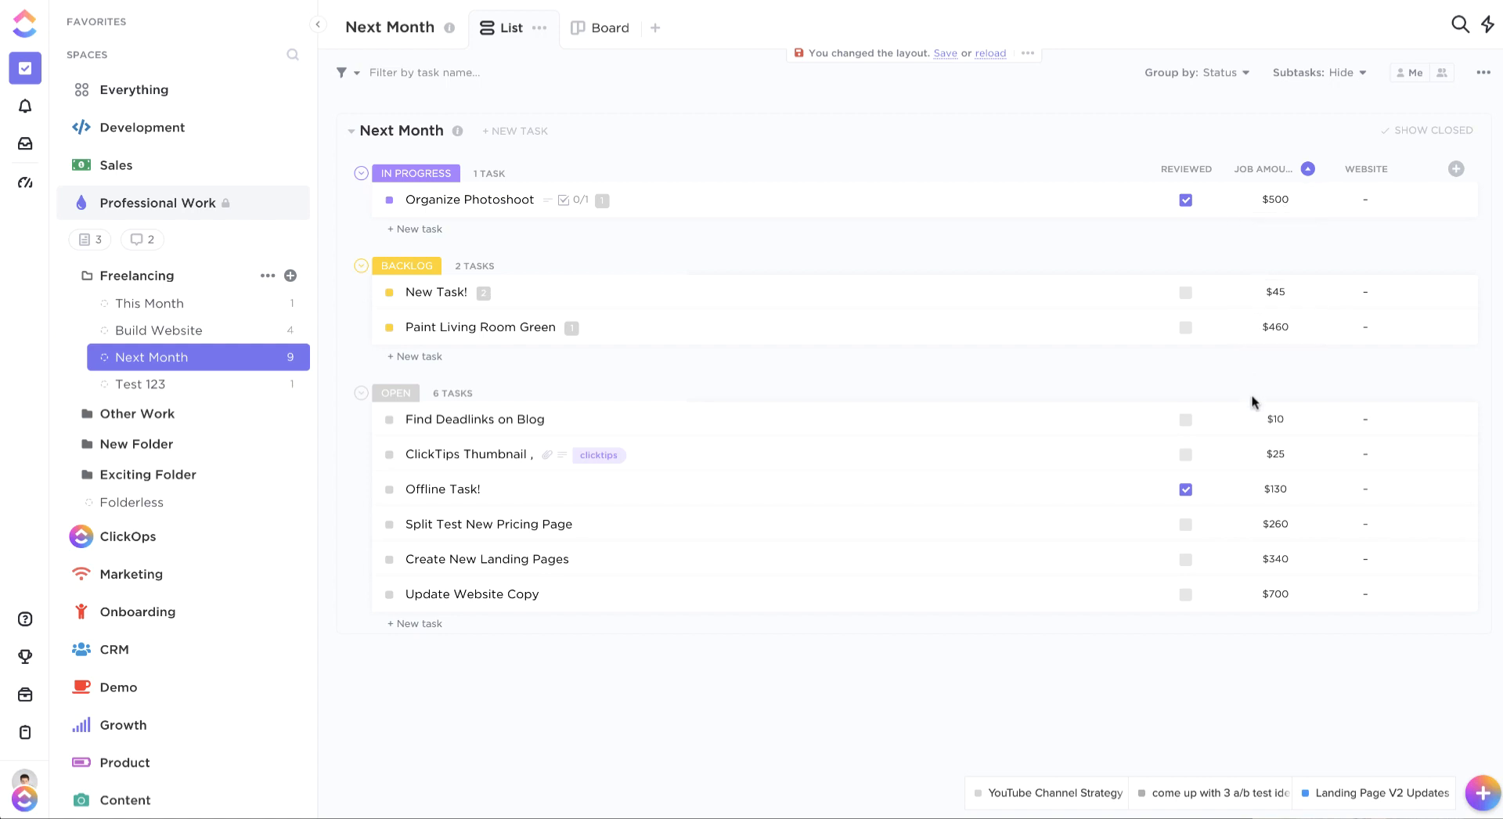
{"action": "mouse_move", "coordinate": [1270, 663]}
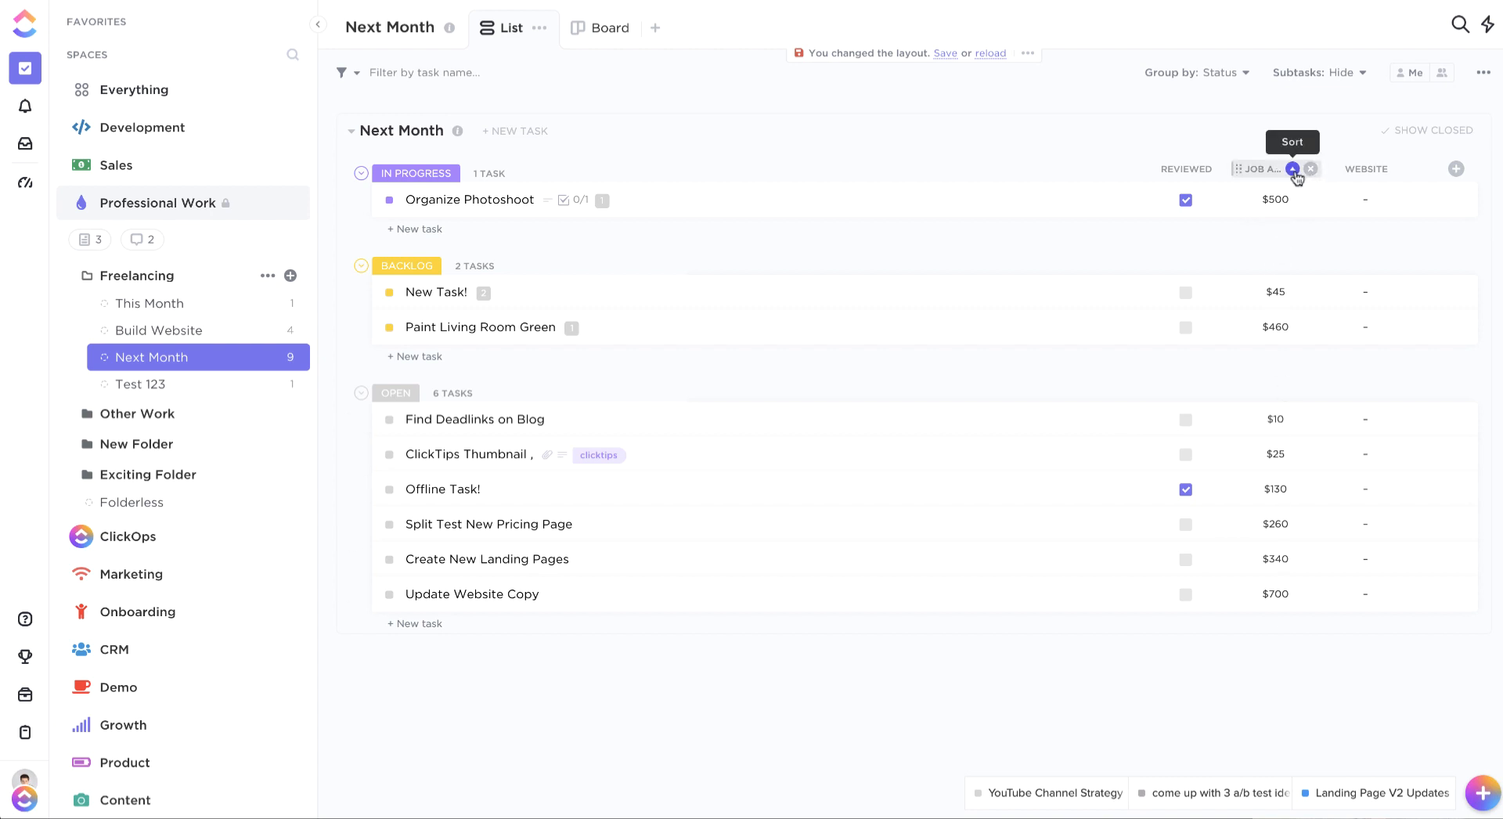
Reverse the Job Amount sort so all nine tasks list as one column, highest first.
{"action": "left_click", "coordinate": [1292, 169]}
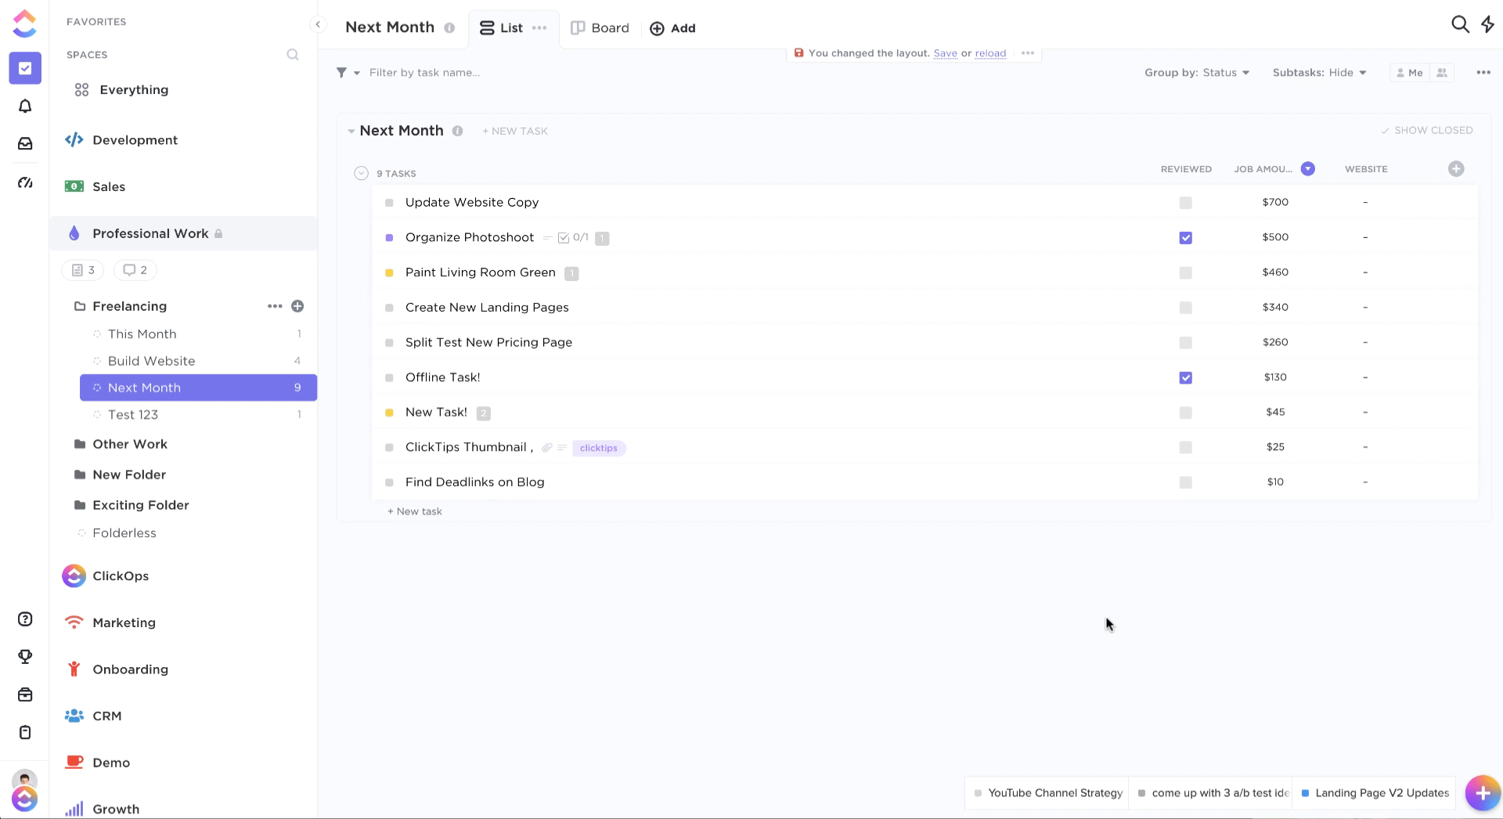
{"action": "mouse_move", "coordinate": [1083, 400]}
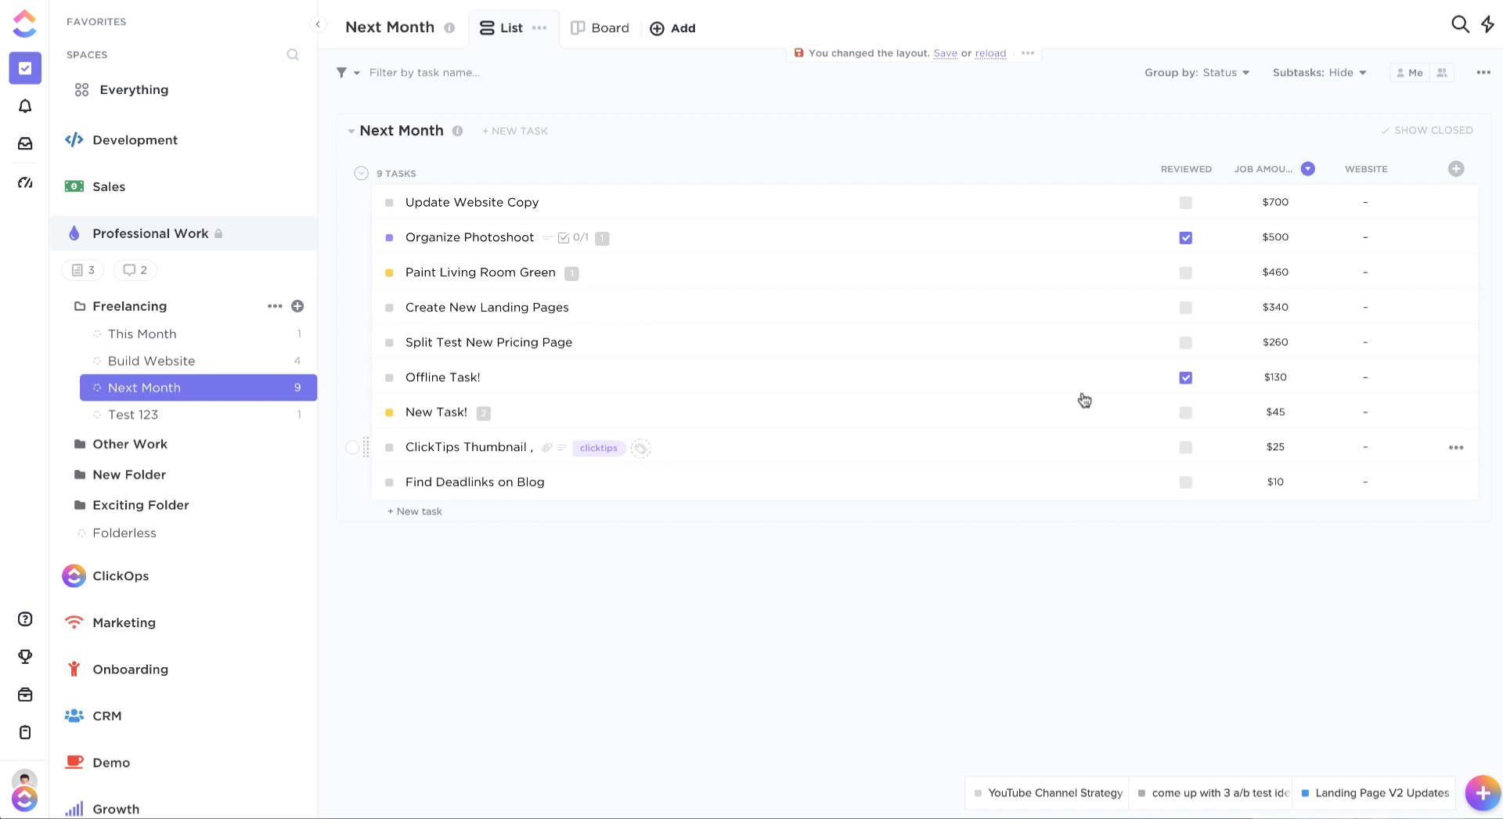
{"action": "mouse_move", "coordinate": [1294, 477]}
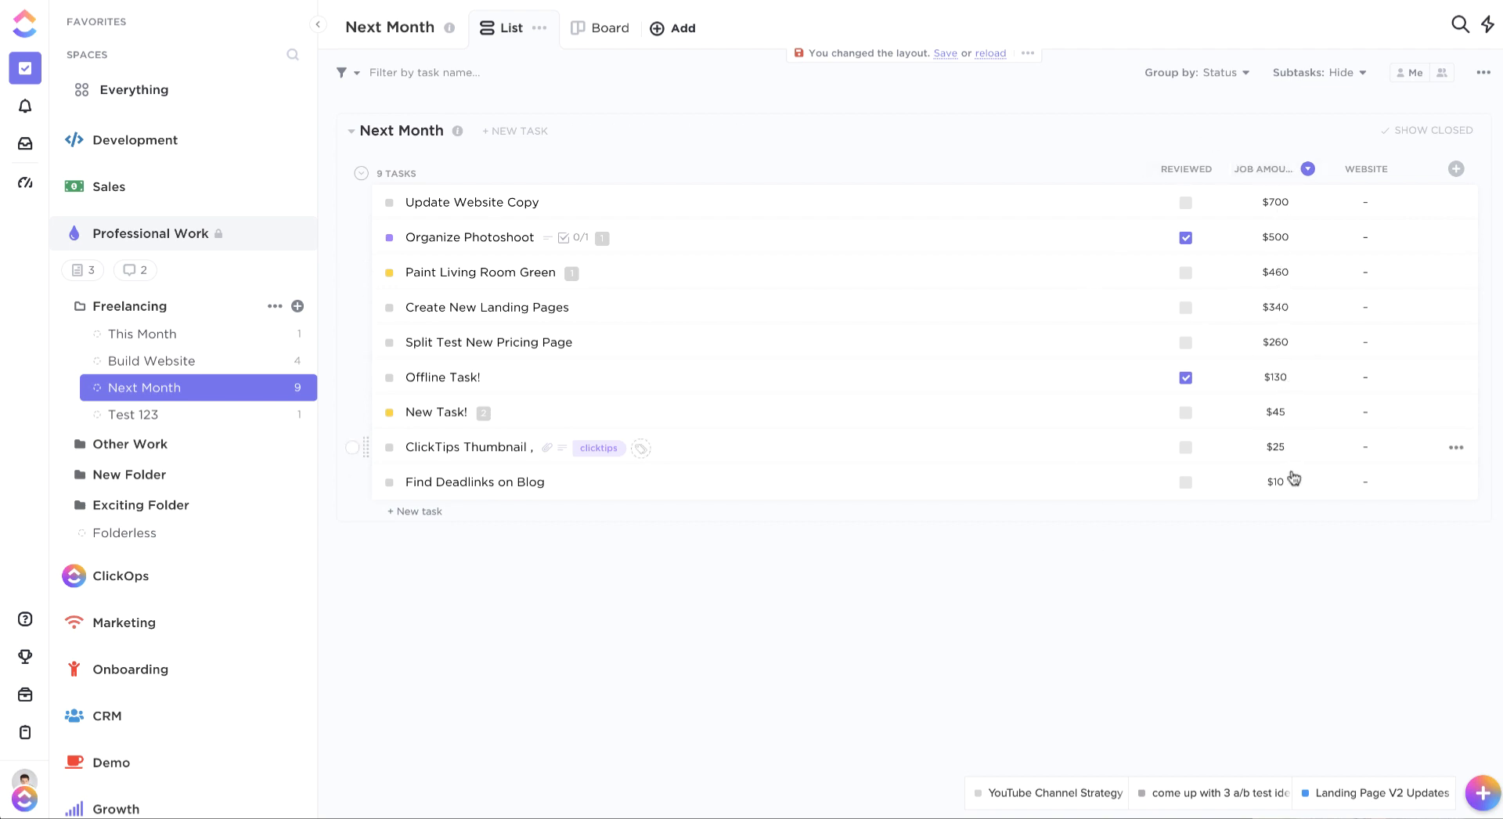